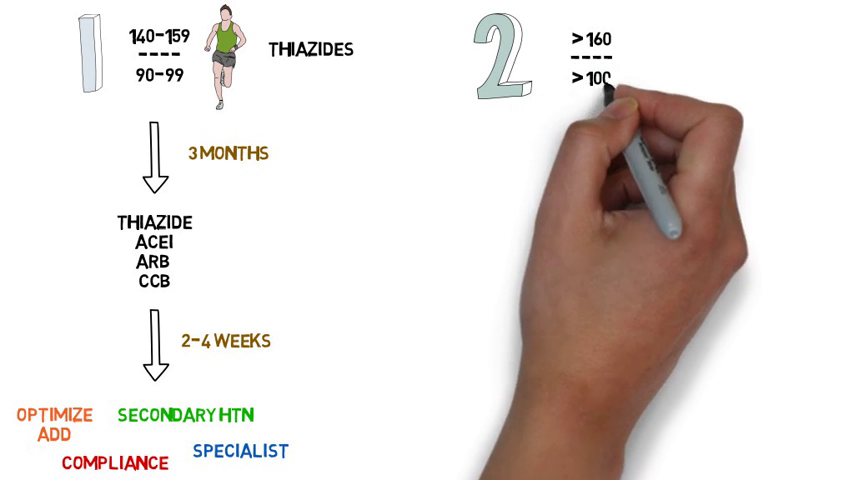
text(2 MEDICATIONS)
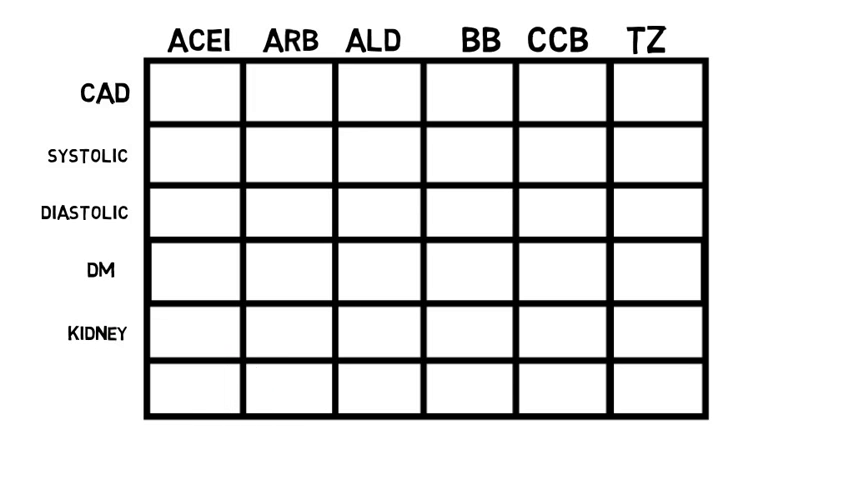
text(STROKE)
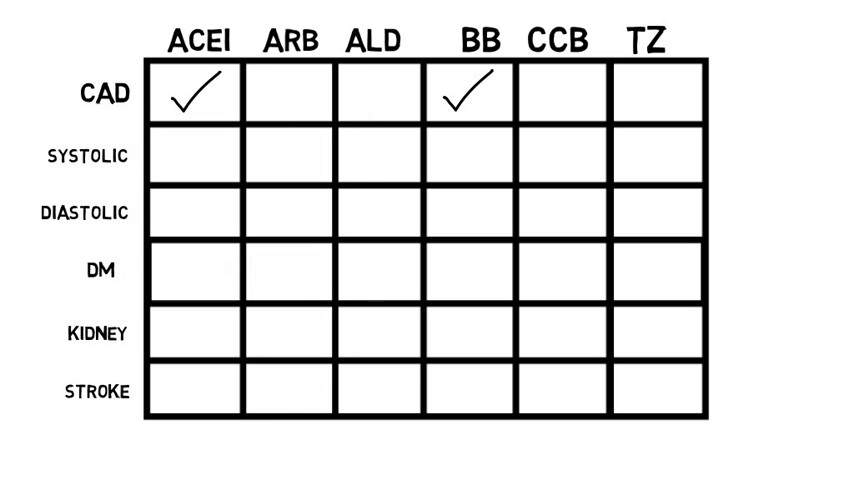
click(196, 156)
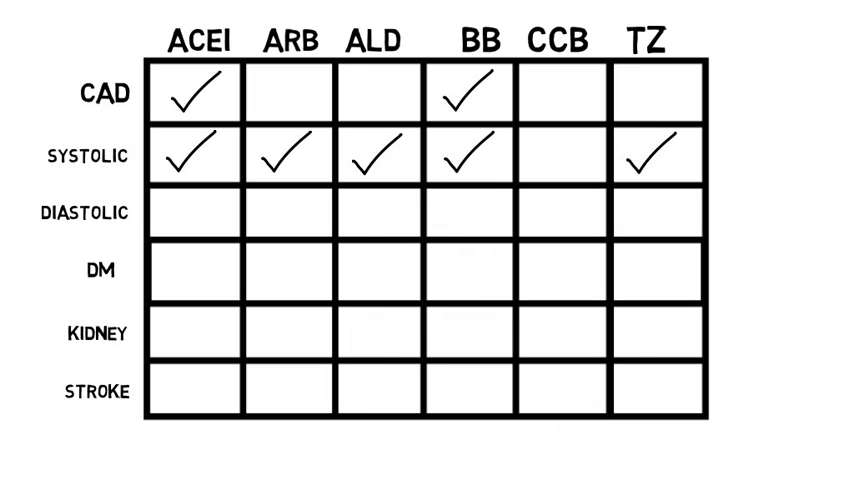
click(196, 214)
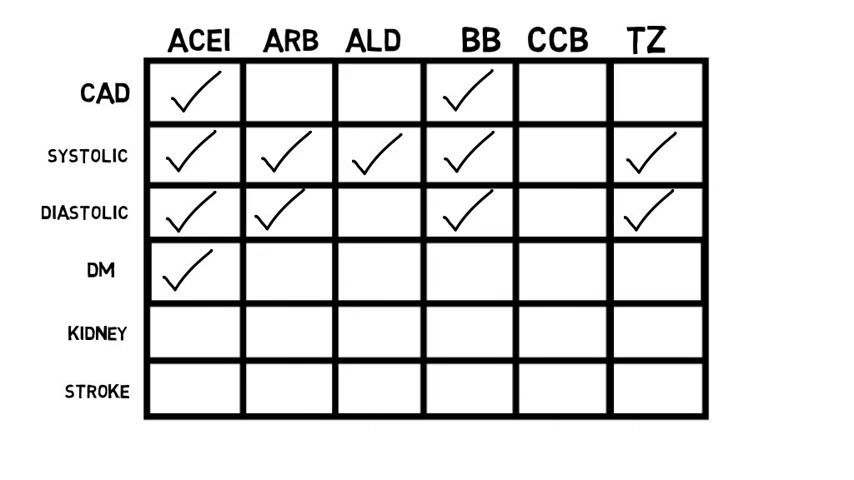
click(284, 276)
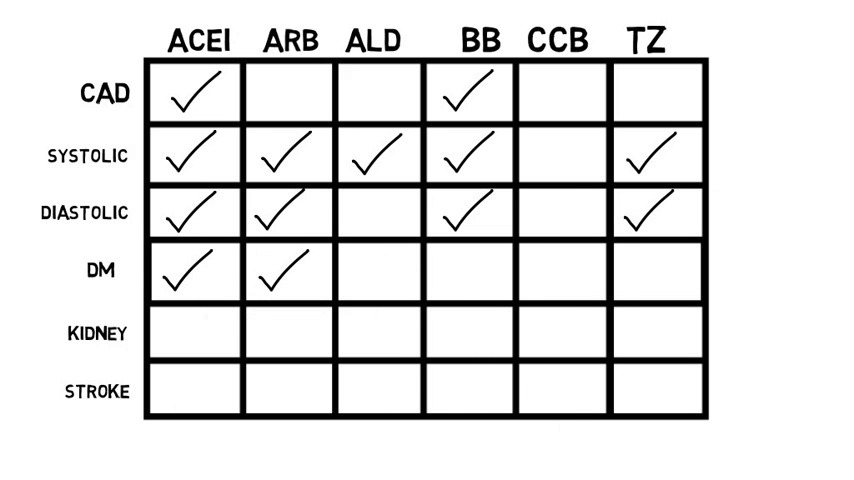